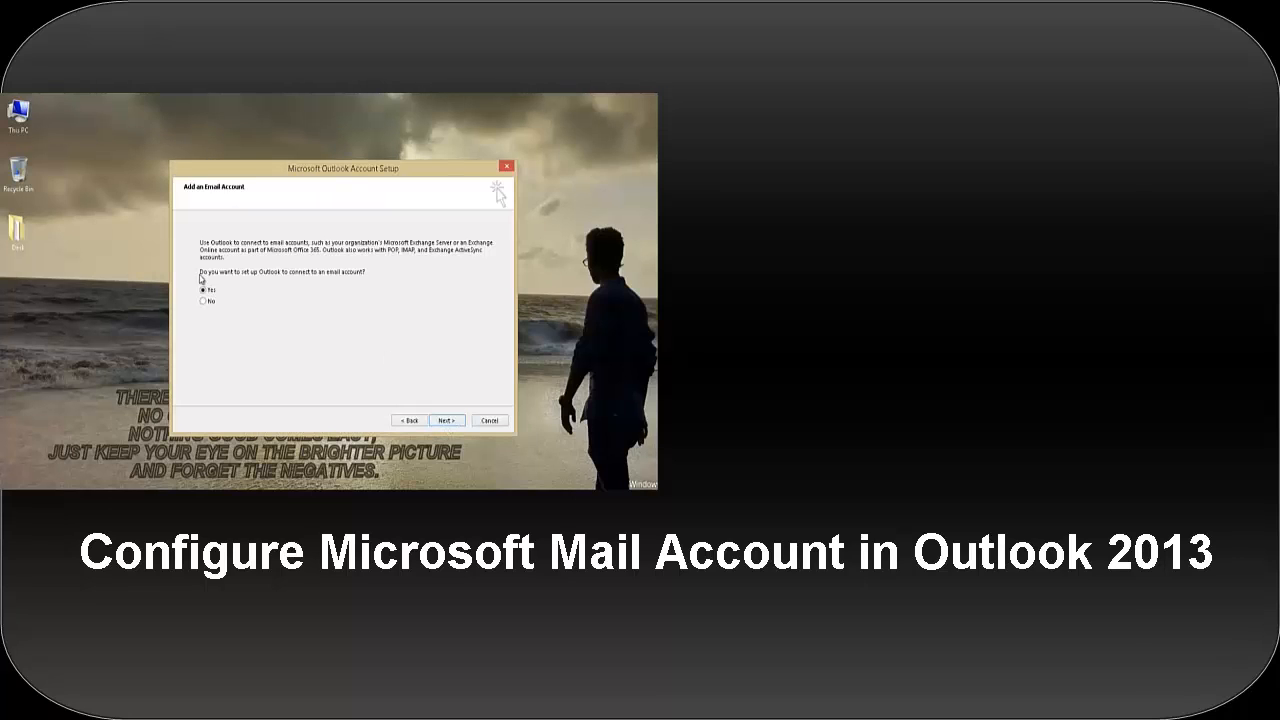
Step: Step through the setup preview, then launch Outlook 2013 to its 'Welcome to Outlook 2013' wizard
{"action": "left_click", "coordinate": [446, 420]}
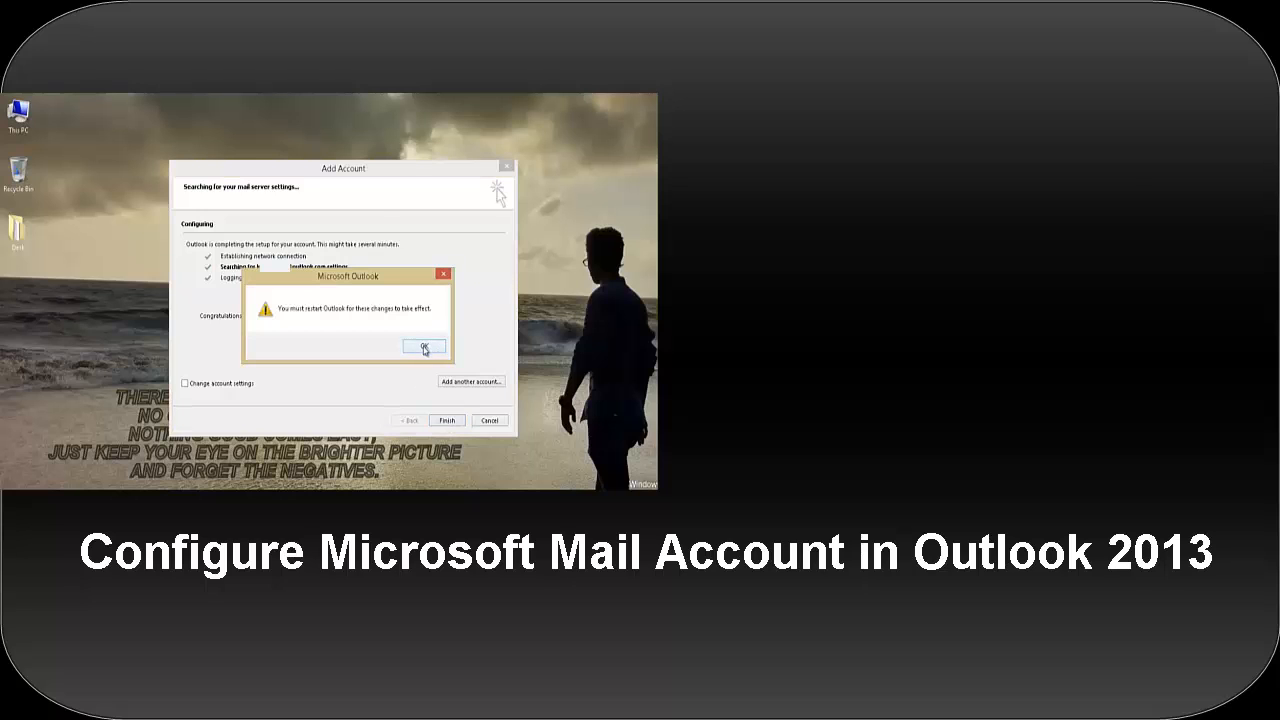
{"action": "left_click", "coordinate": [424, 347]}
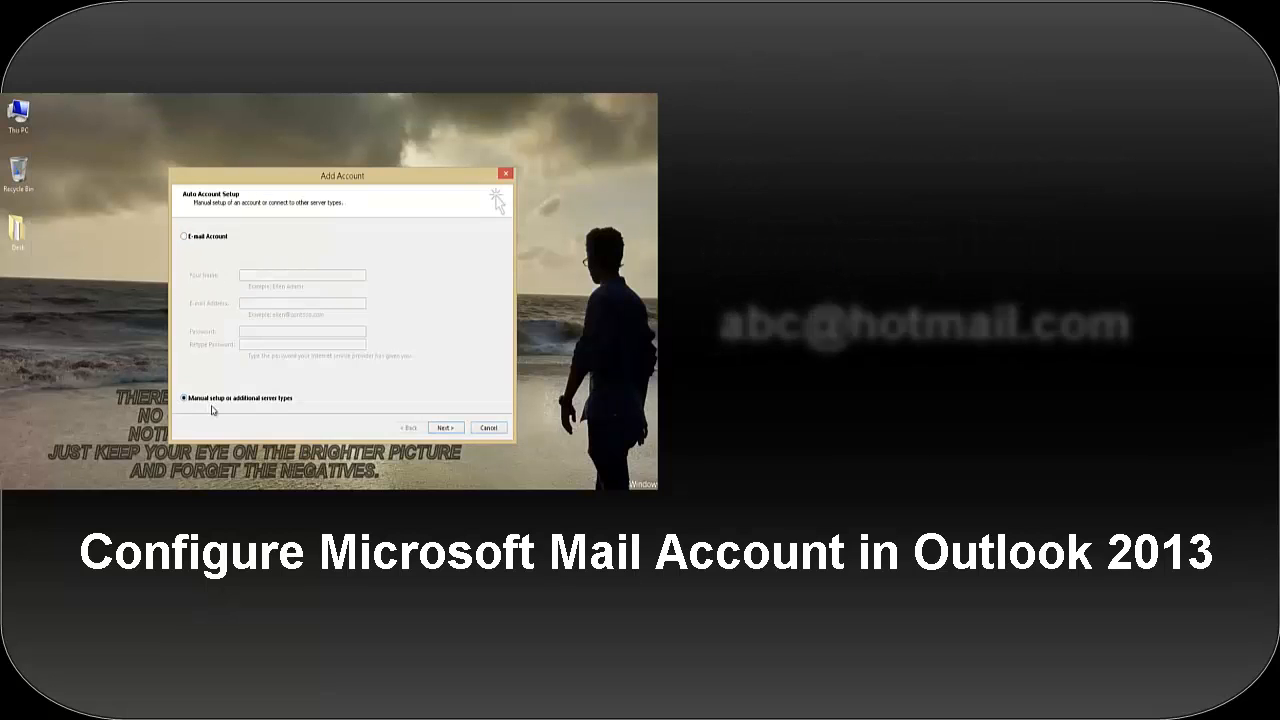
{"action": "left_click", "coordinate": [444, 427]}
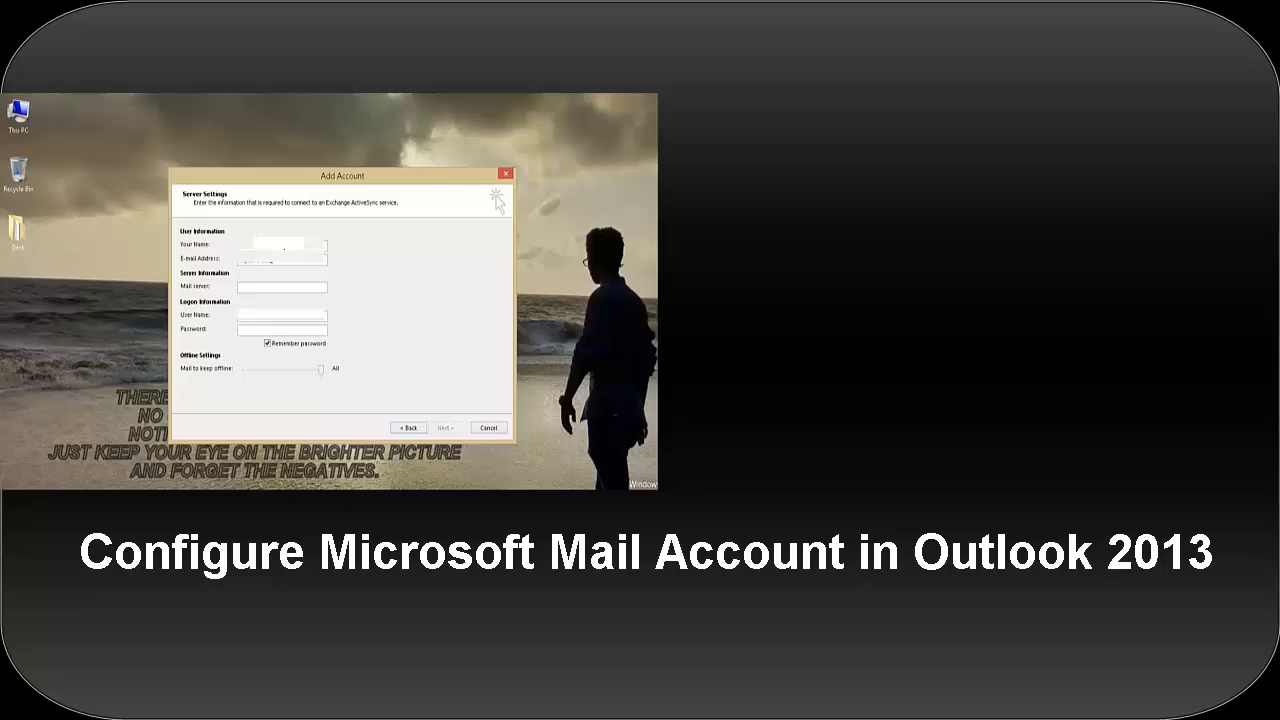
{"action": "left_click", "coordinate": [444, 427]}
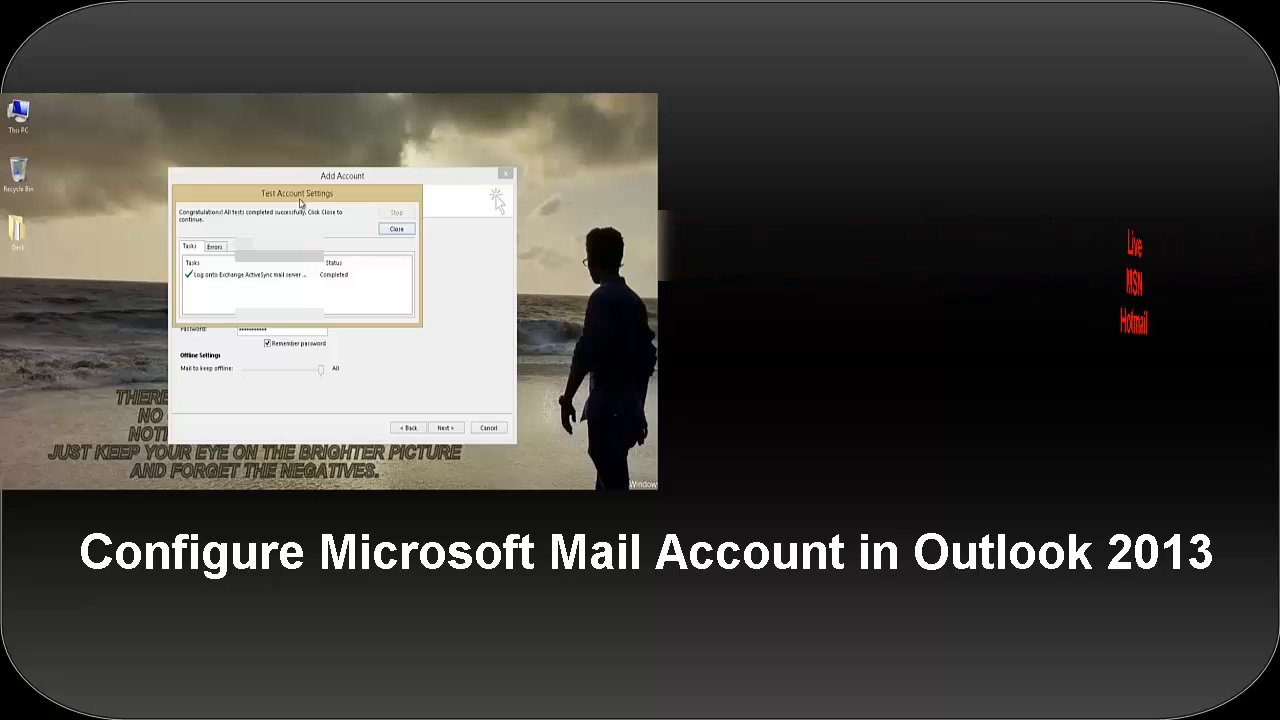
{"action": "left_click", "coordinate": [397, 228]}
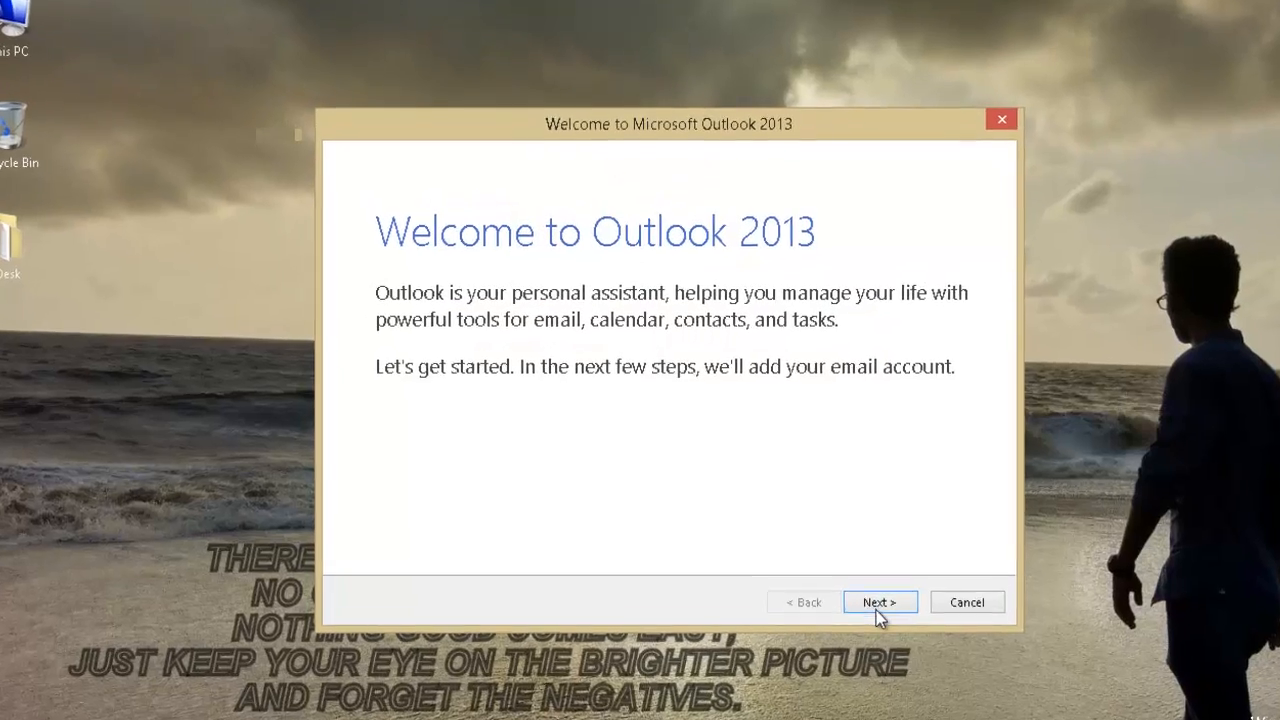
{"action": "left_click", "coordinate": [878, 601]}
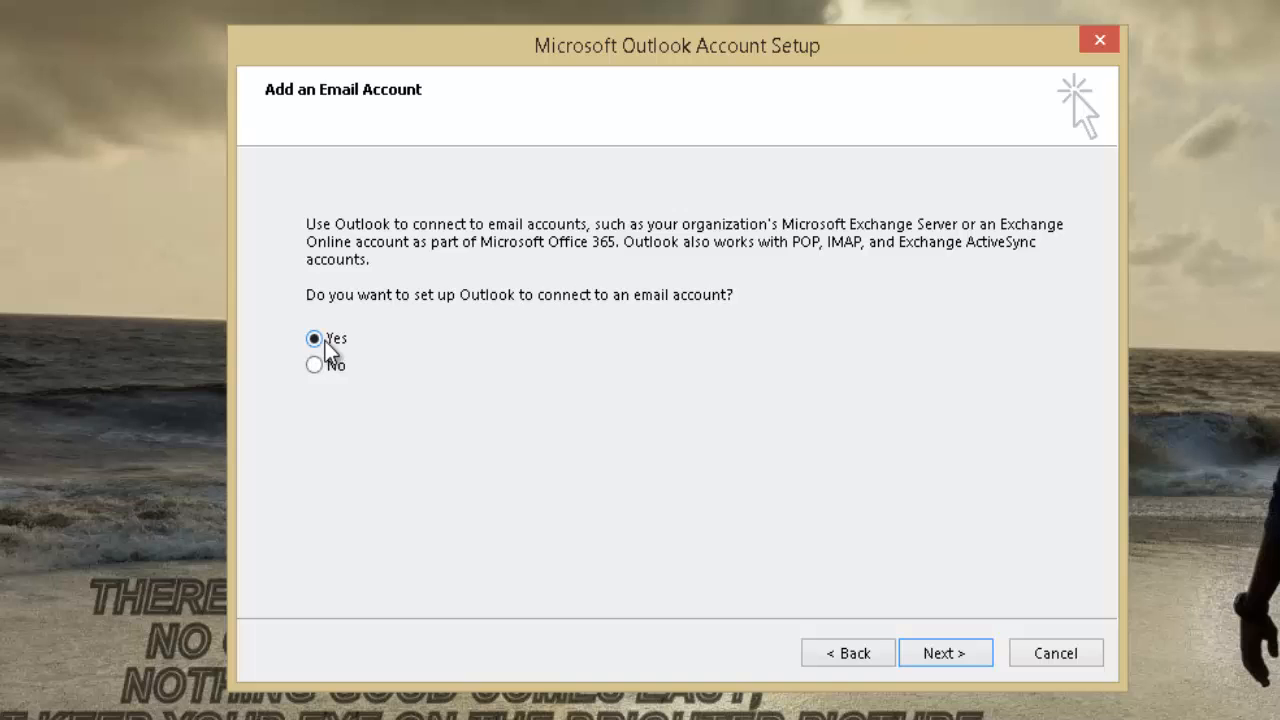
{"action": "left_click", "coordinate": [944, 652]}
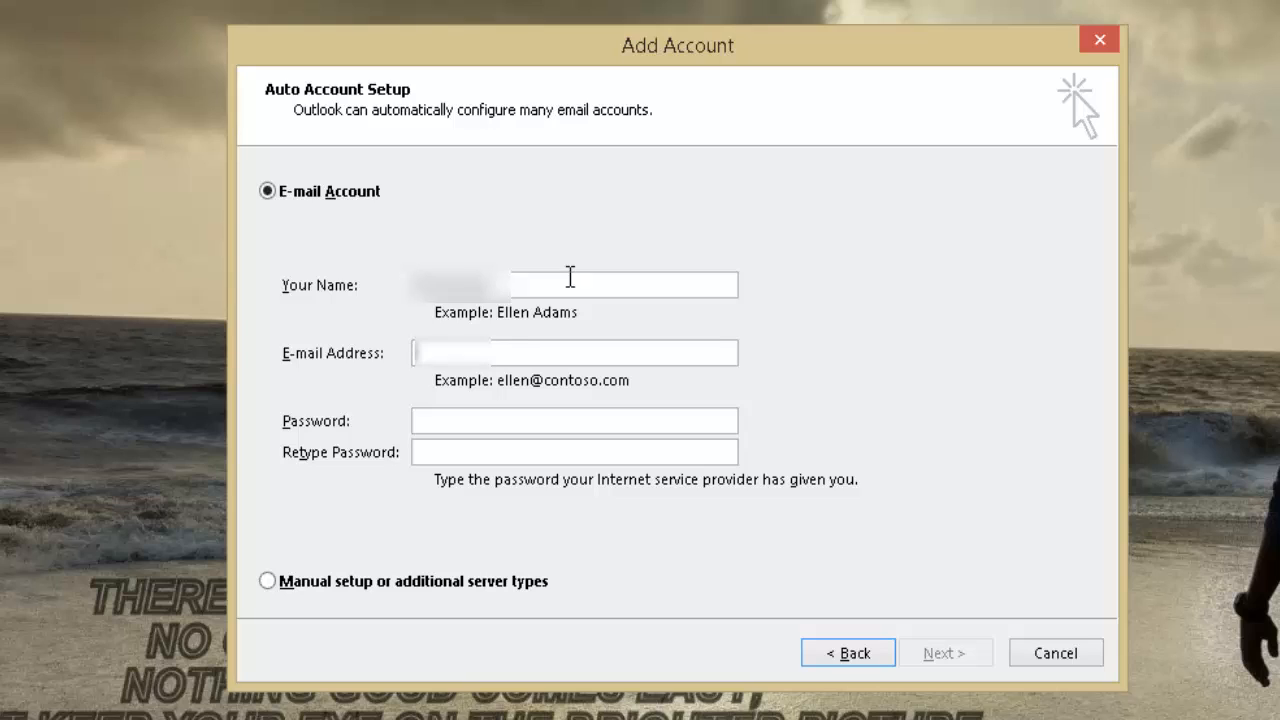
{"action": "type", "text": "@outlook.com"}
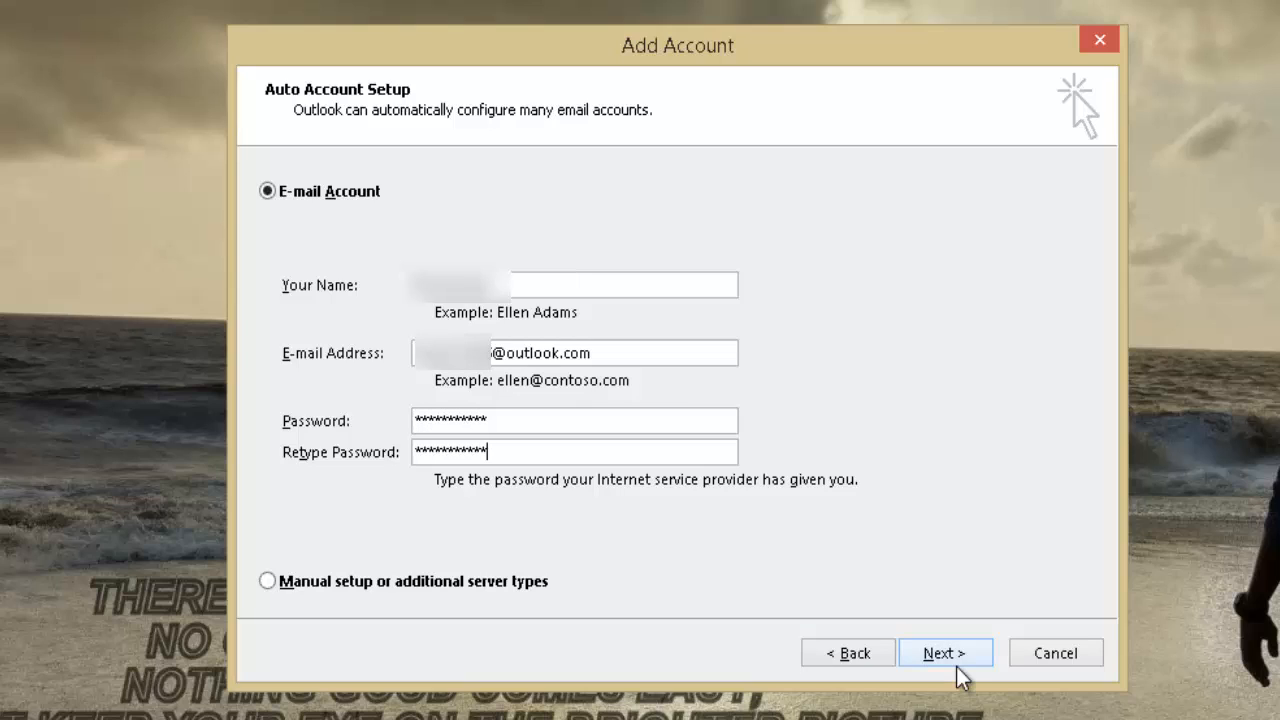
{"action": "left_click", "coordinate": [944, 652]}
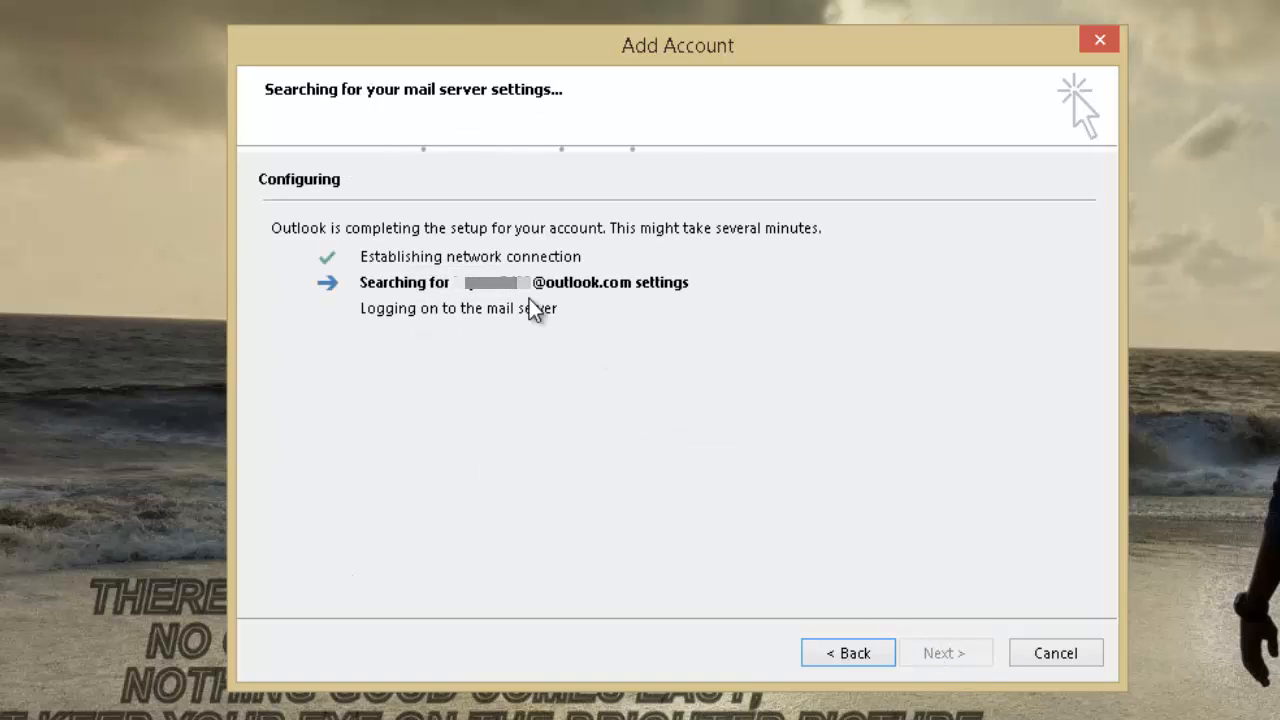
{"action": "mouse_move", "coordinate": [653, 240]}
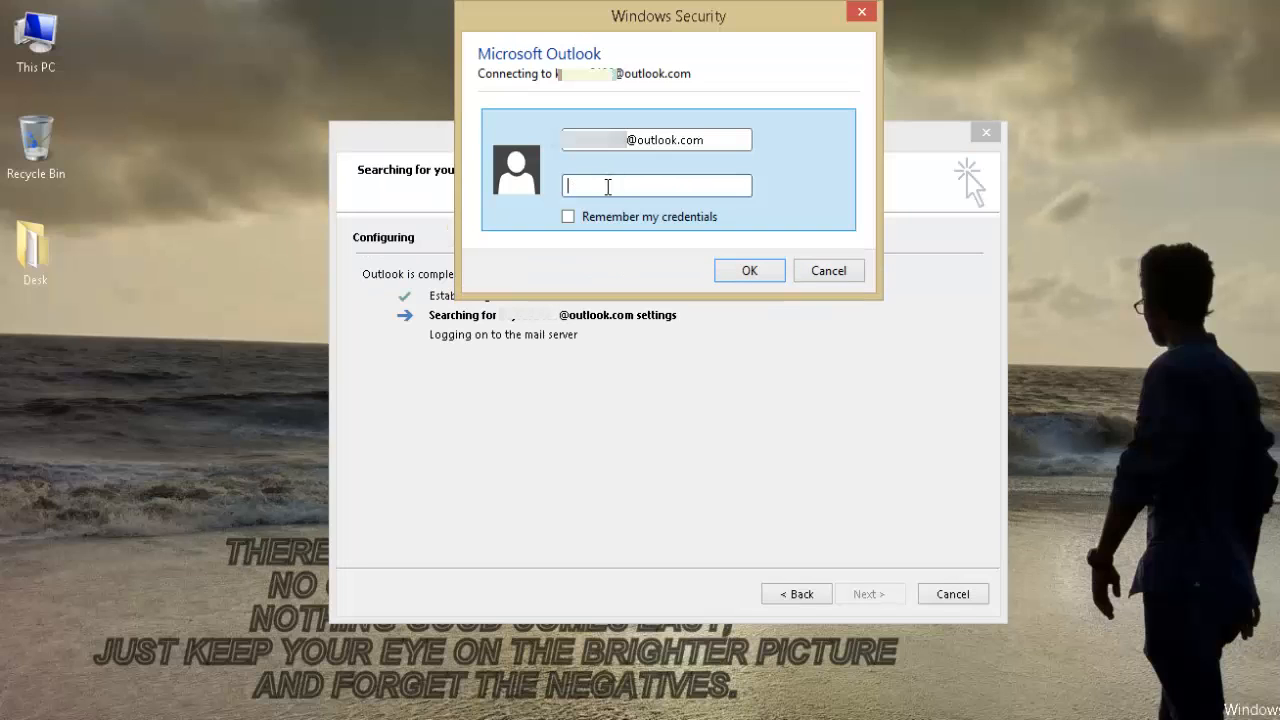
Step: Sign in with the password, finish setup, acknowledge the restart and reopen Outlook
{"action": "type", "text": "password"}
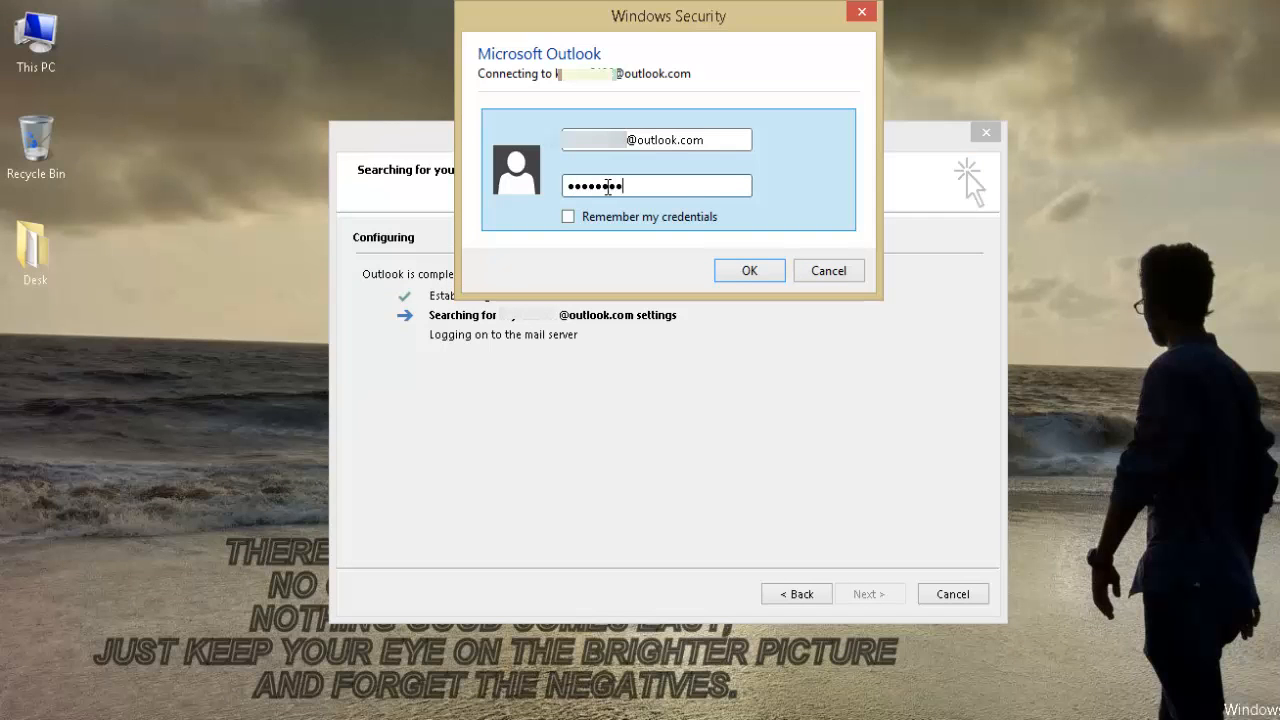
{"action": "left_click", "coordinate": [749, 270]}
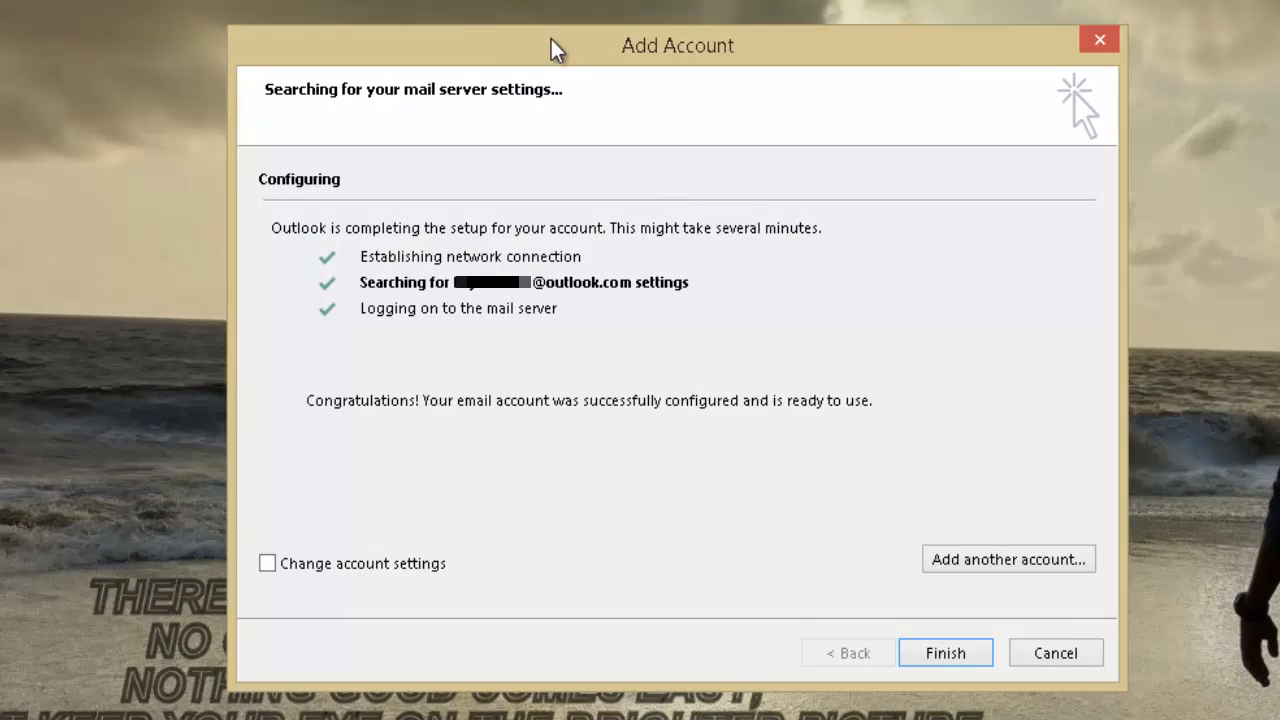
{"action": "mouse_move", "coordinate": [430, 318]}
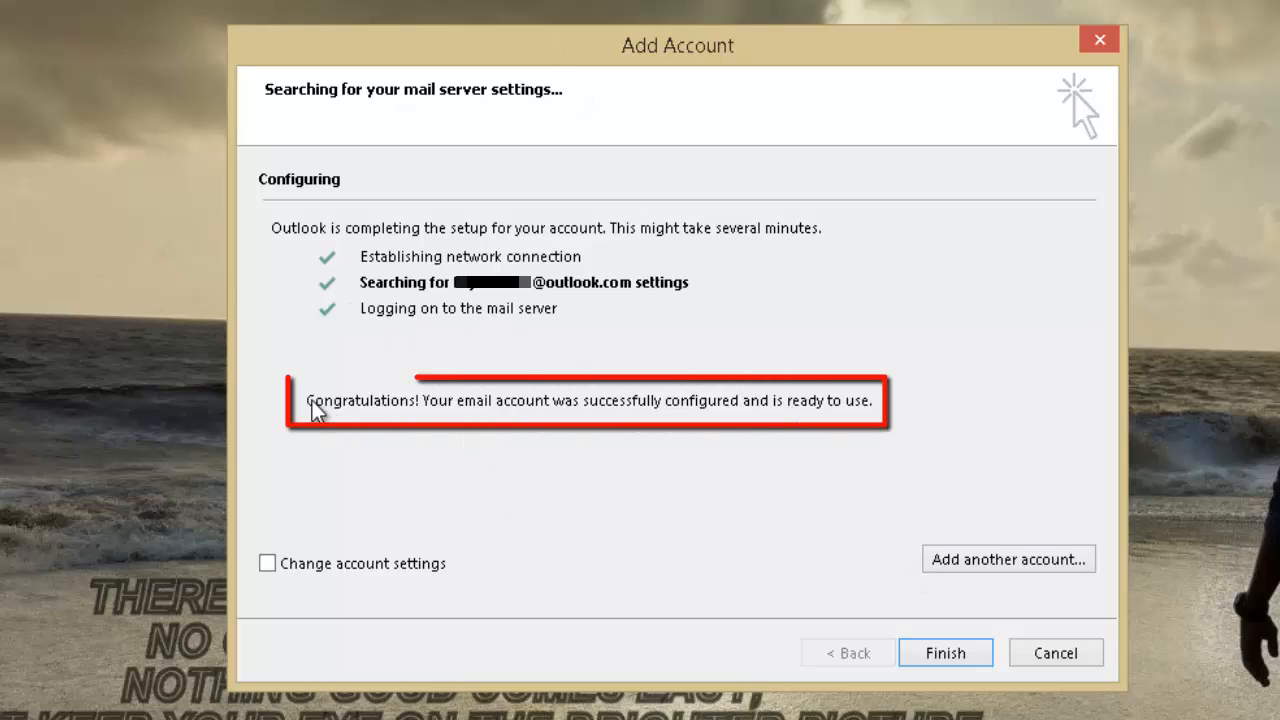
{"action": "mouse_move", "coordinate": [585, 420]}
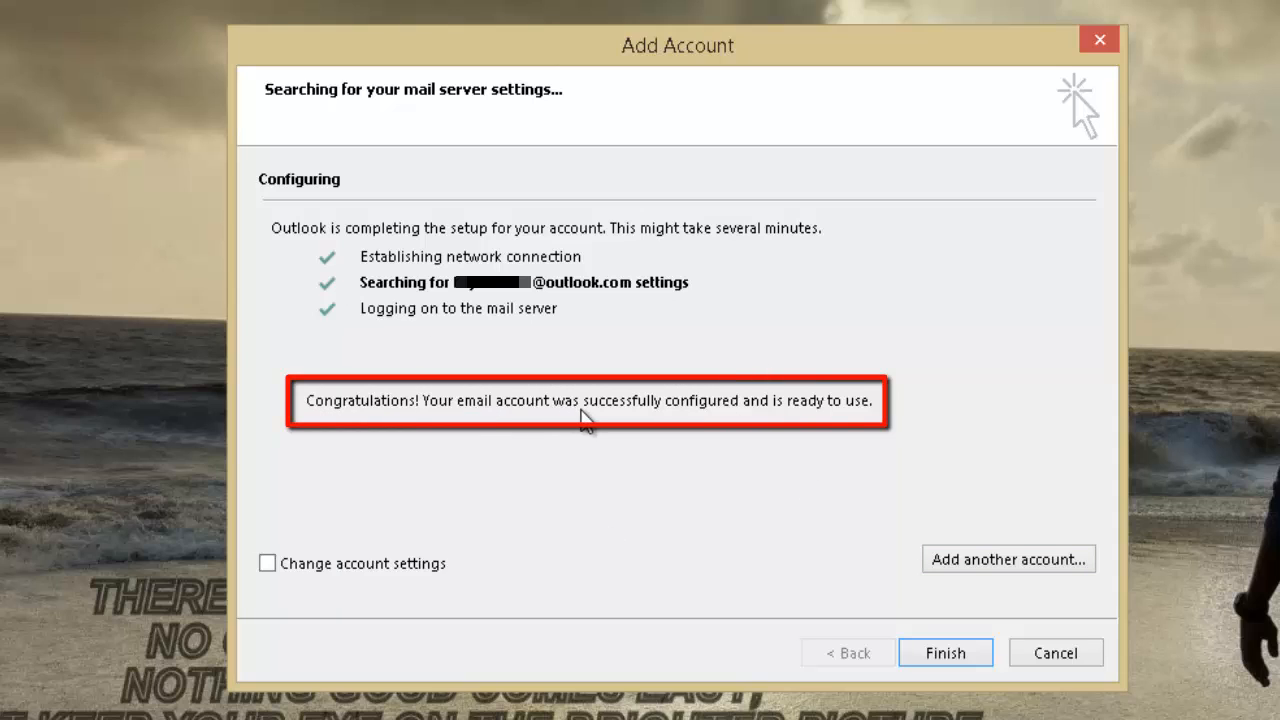
{"action": "mouse_move", "coordinate": [823, 418]}
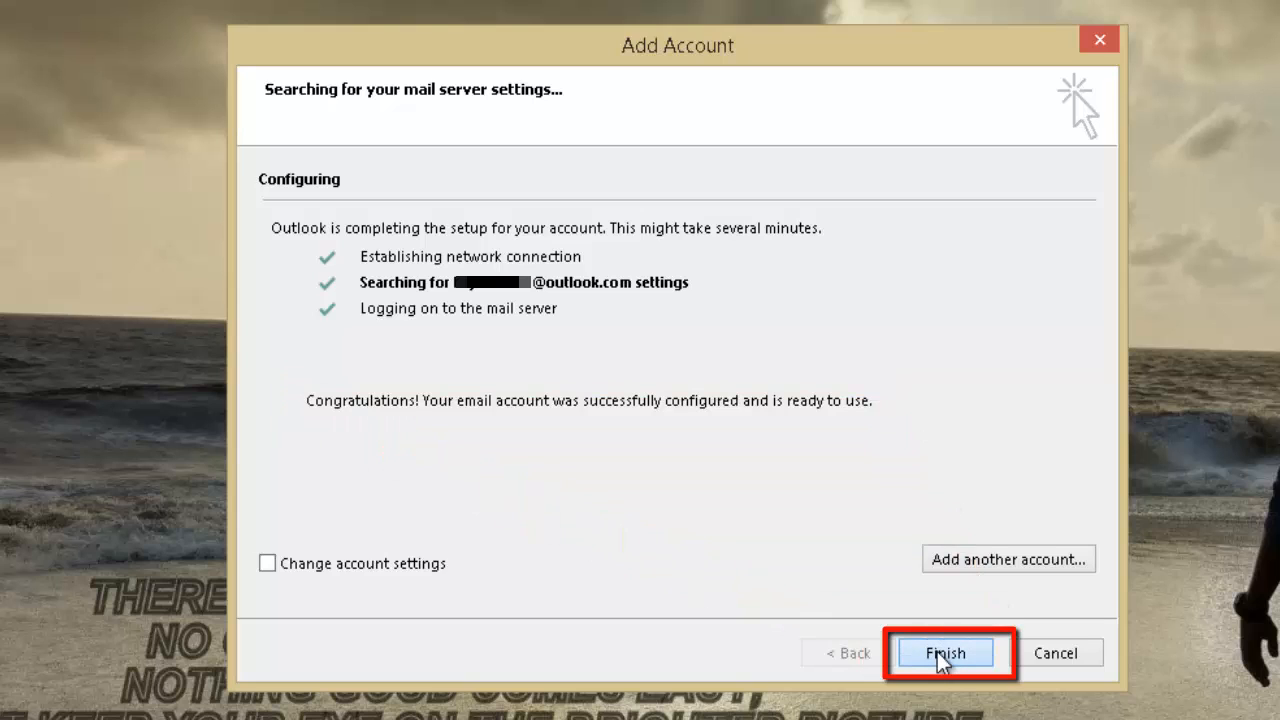
{"action": "left_click", "coordinate": [945, 652]}
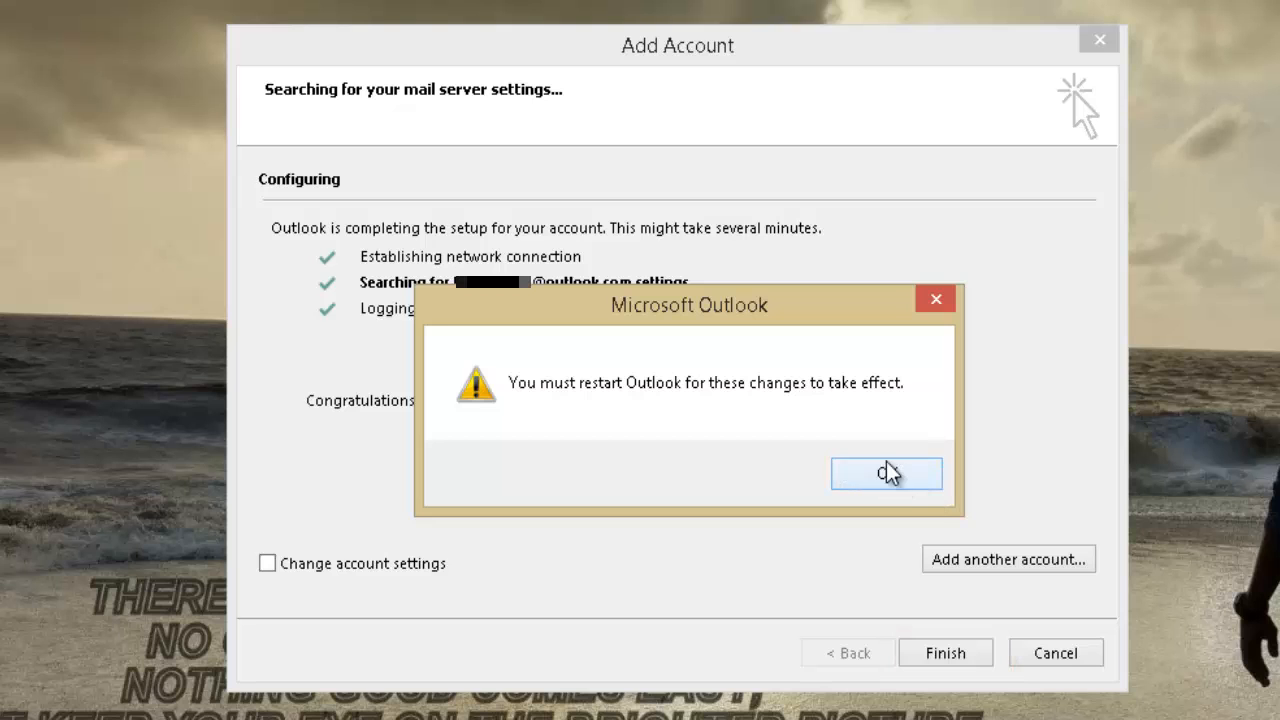
{"action": "left_click", "coordinate": [886, 473]}
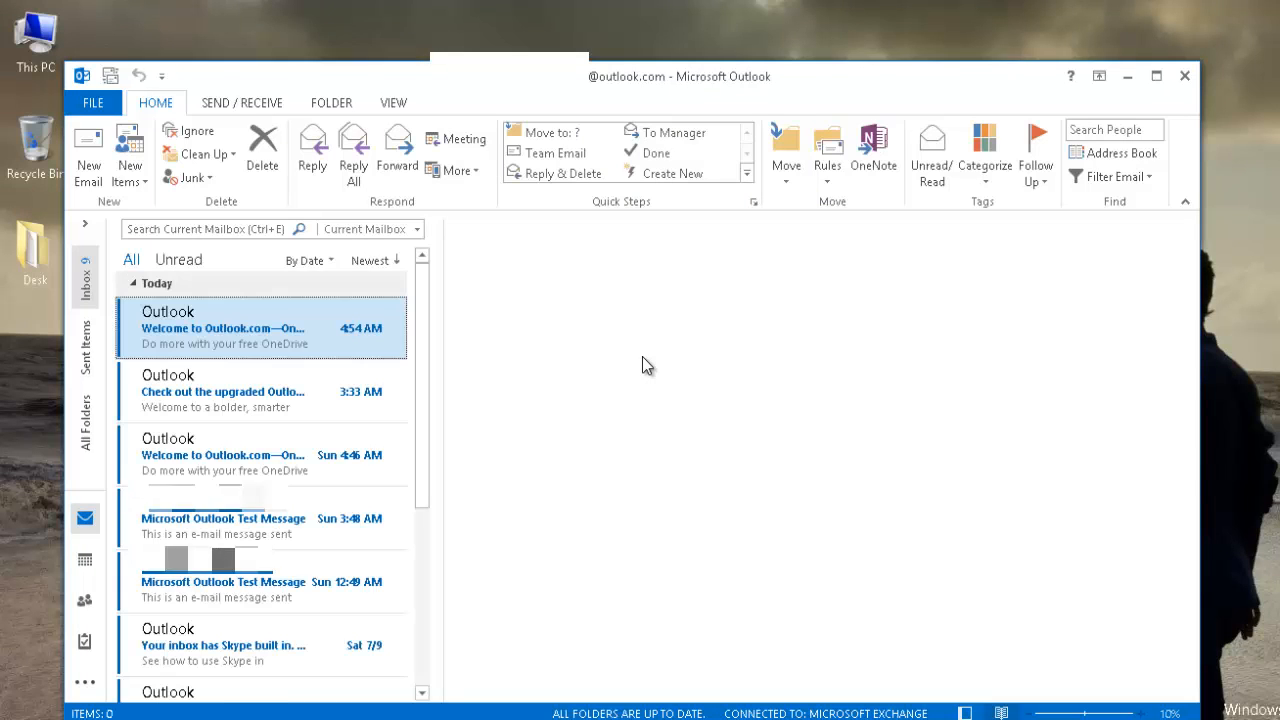
Step: Choose Add Account from the File menu to begin adding a second mailbox
{"action": "left_click", "coordinate": [261, 328]}
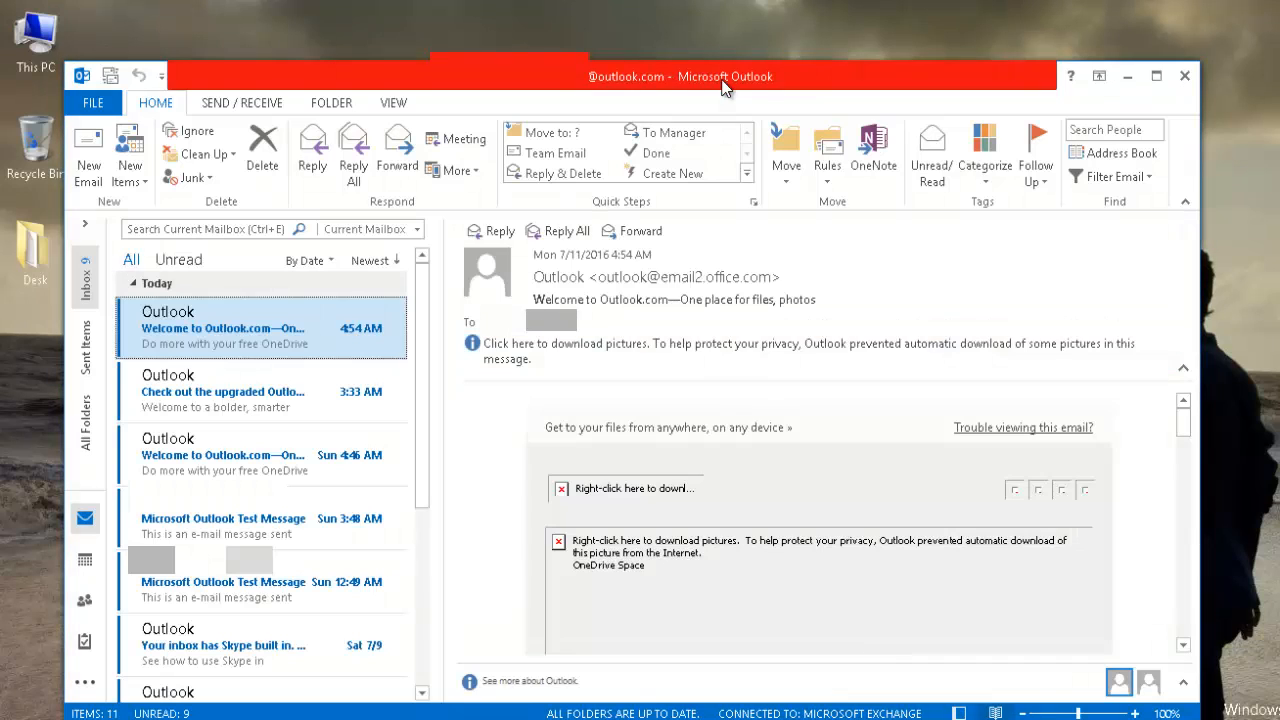
{"action": "mouse_move", "coordinate": [688, 443]}
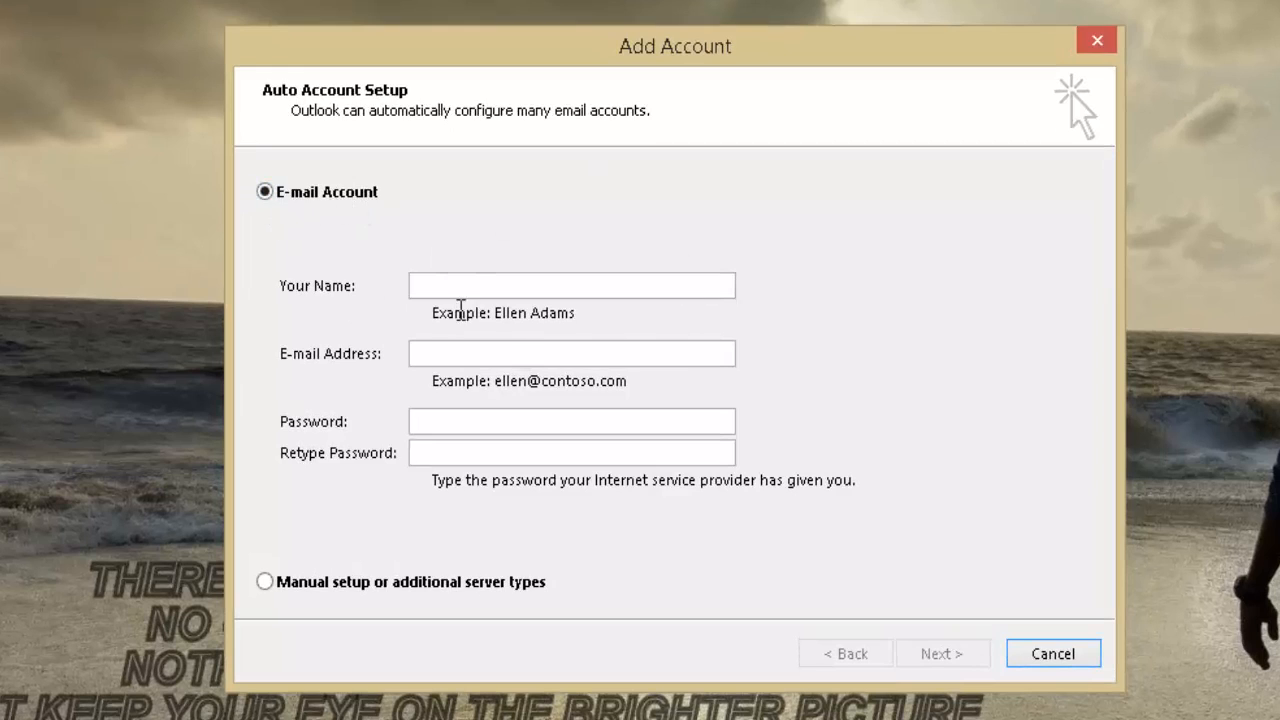
{"action": "mouse_move", "coordinate": [360, 430]}
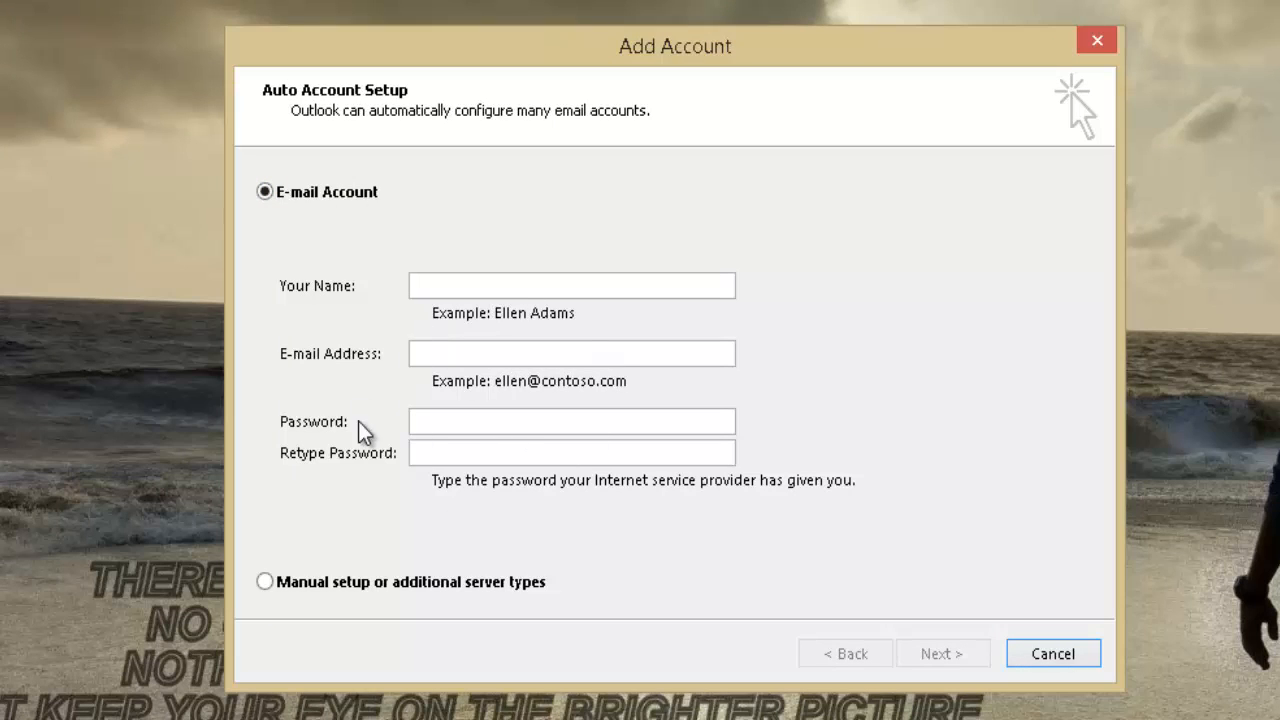
Step: Choose manual setup with the 'Outlook.com or Exchange ActiveSync compatible service' type
{"action": "left_click", "coordinate": [265, 581]}
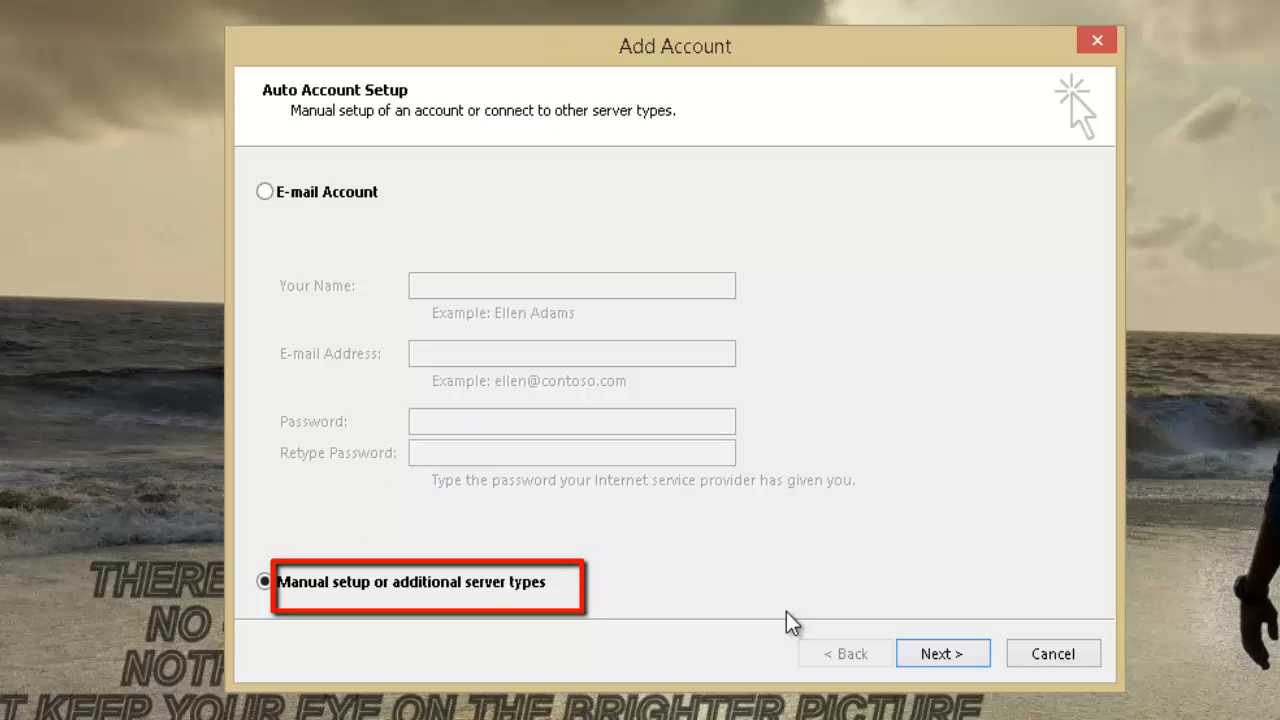
{"action": "left_click", "coordinate": [941, 653]}
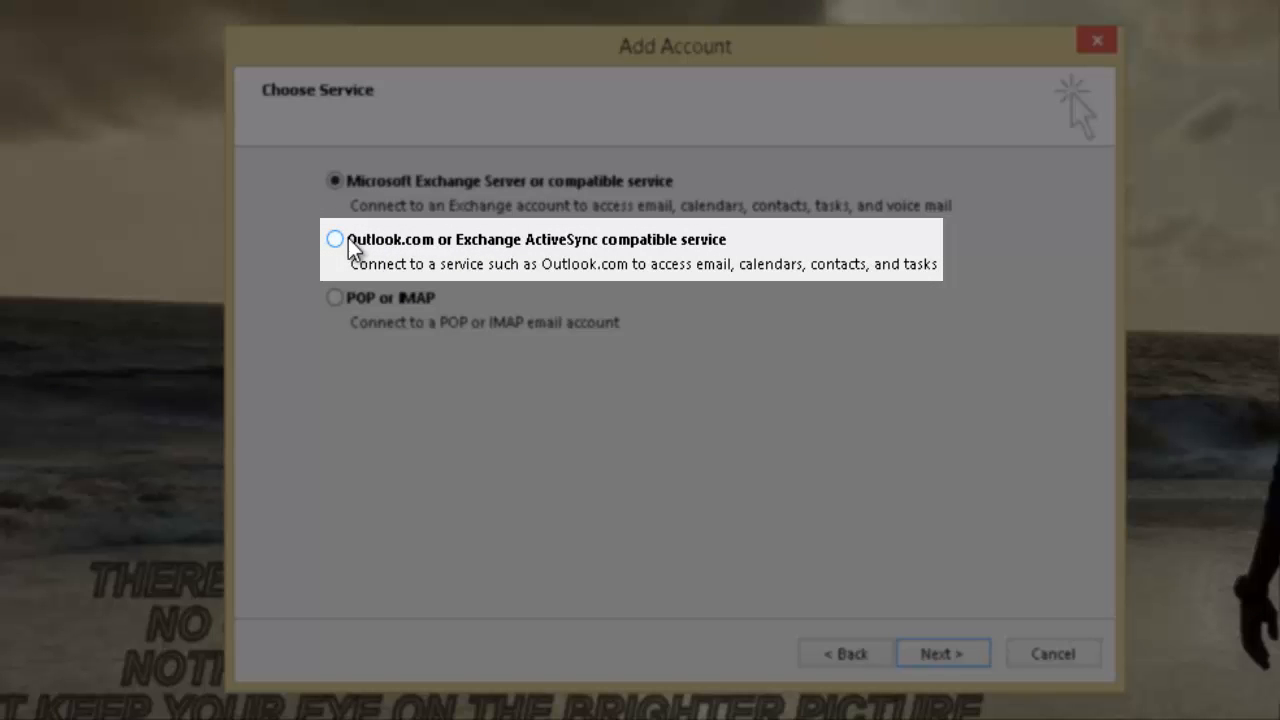
{"action": "left_click", "coordinate": [335, 239]}
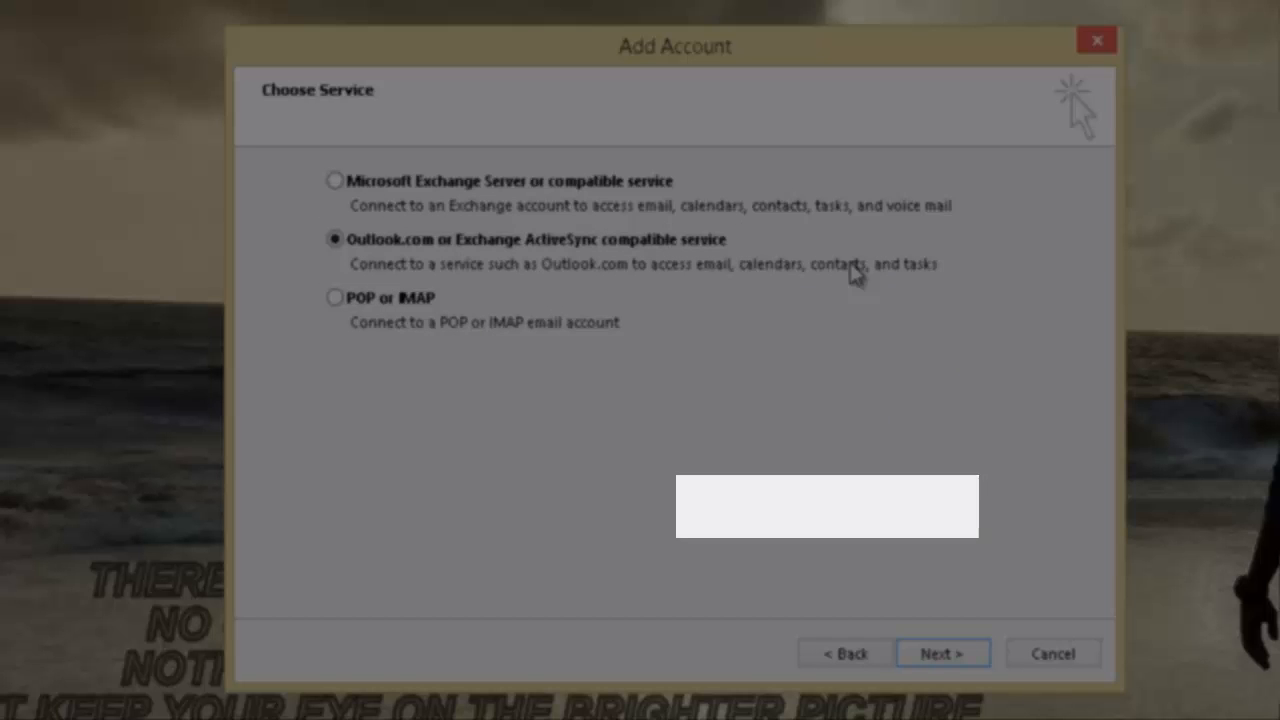
{"action": "left_click", "coordinate": [941, 653]}
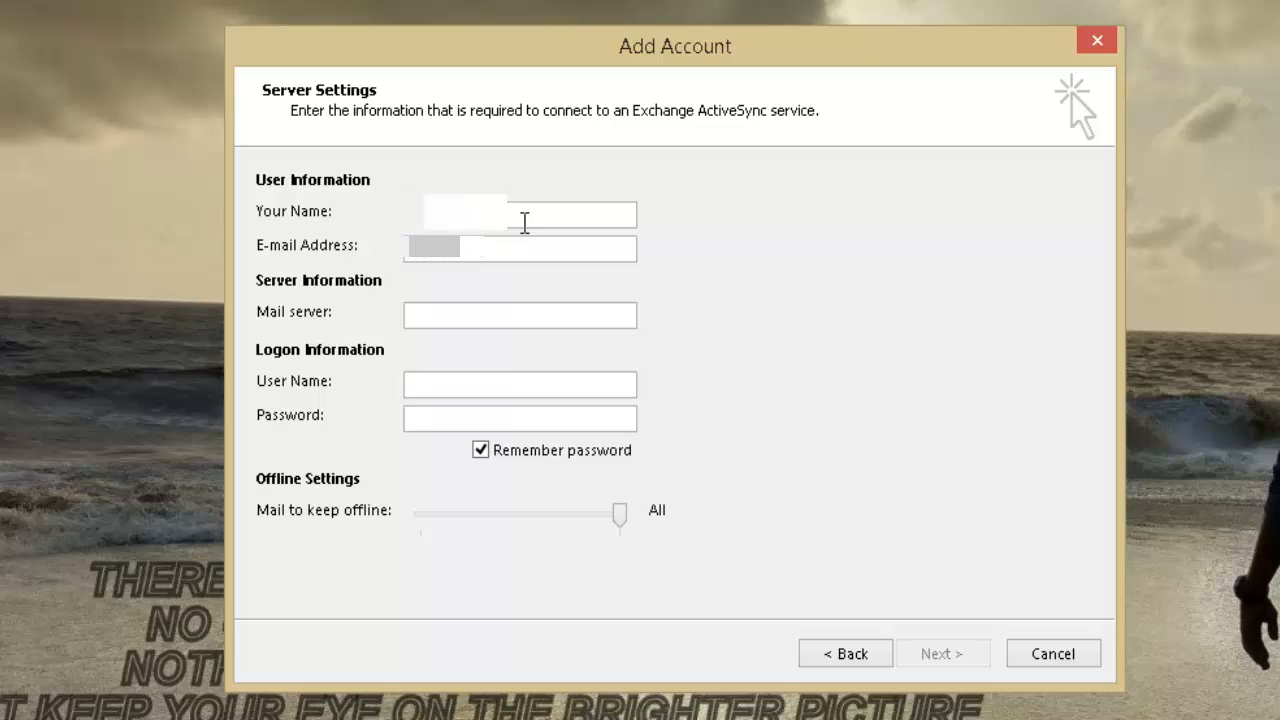
{"action": "type", "text": "@"}
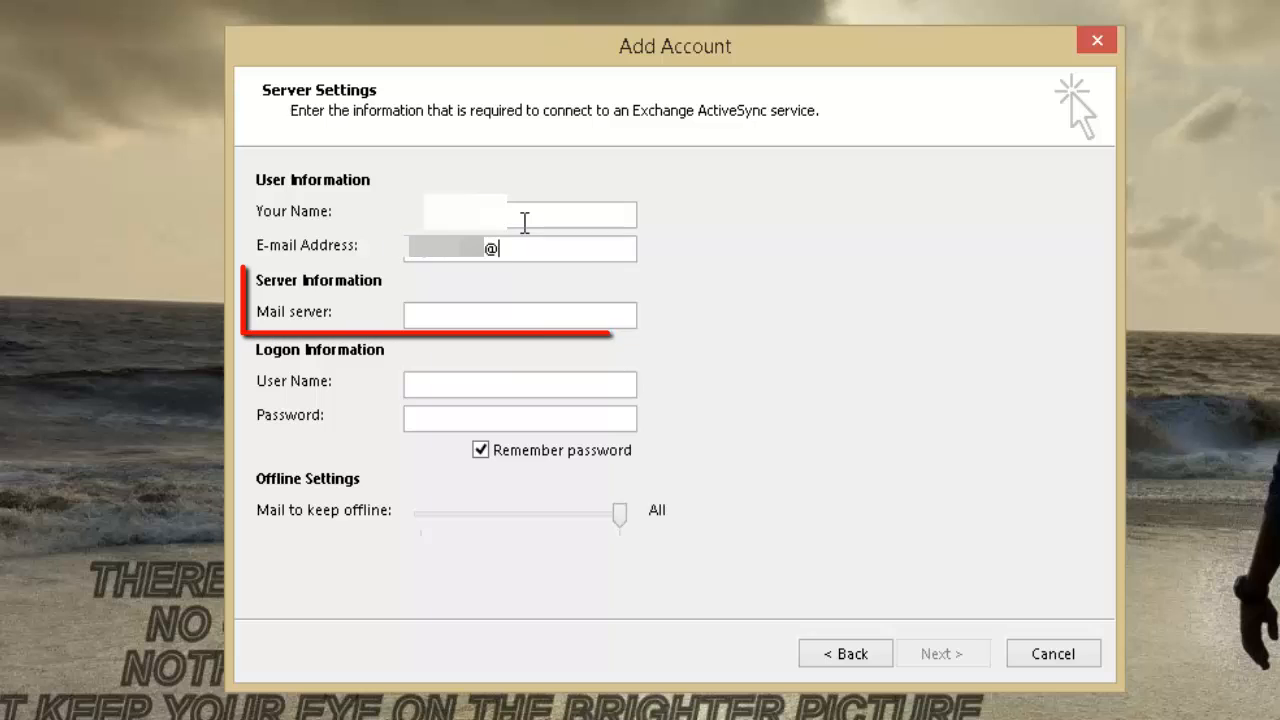
{"action": "type", "text": "hotmail."}
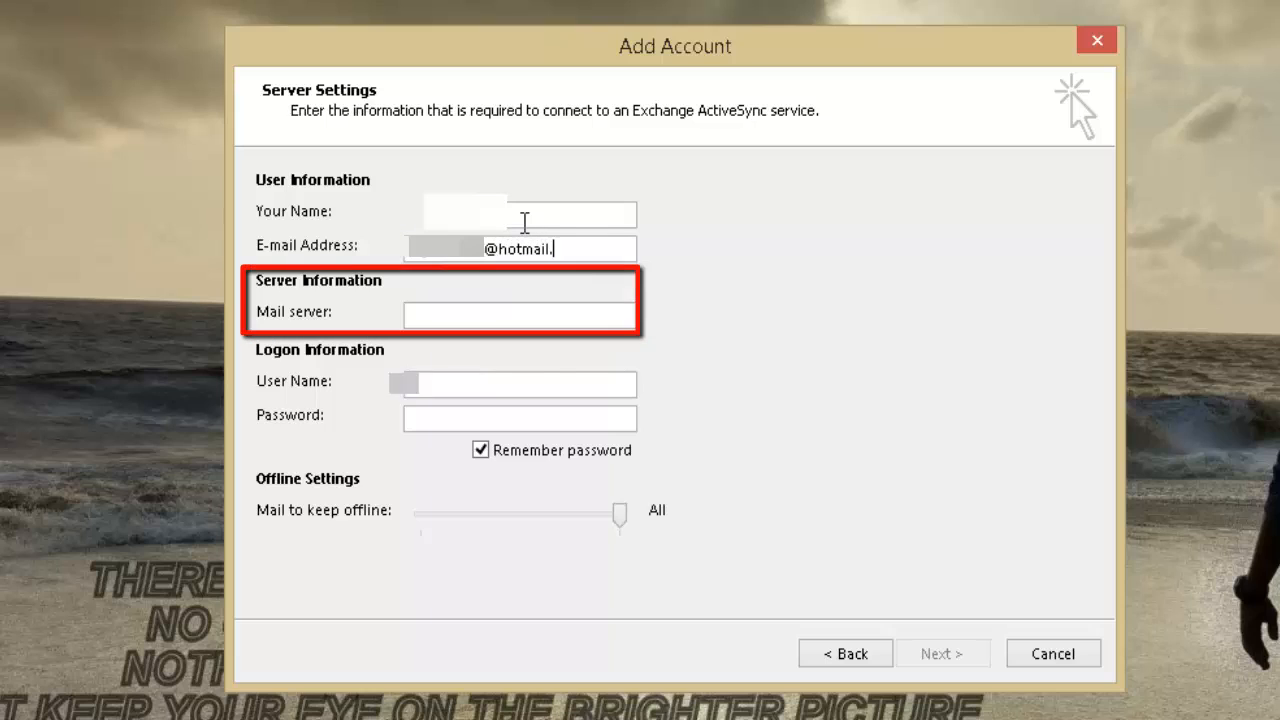
{"action": "type", "text": "com"}
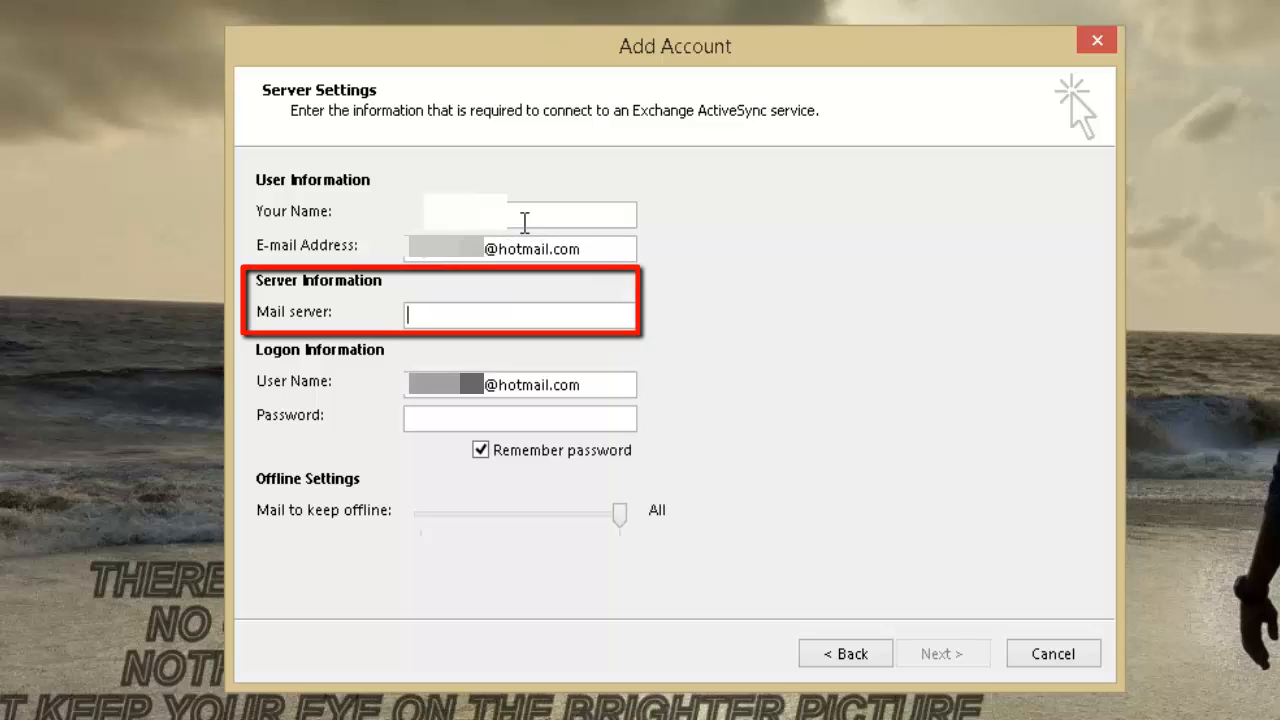
{"action": "type", "text": "m.hotmail"}
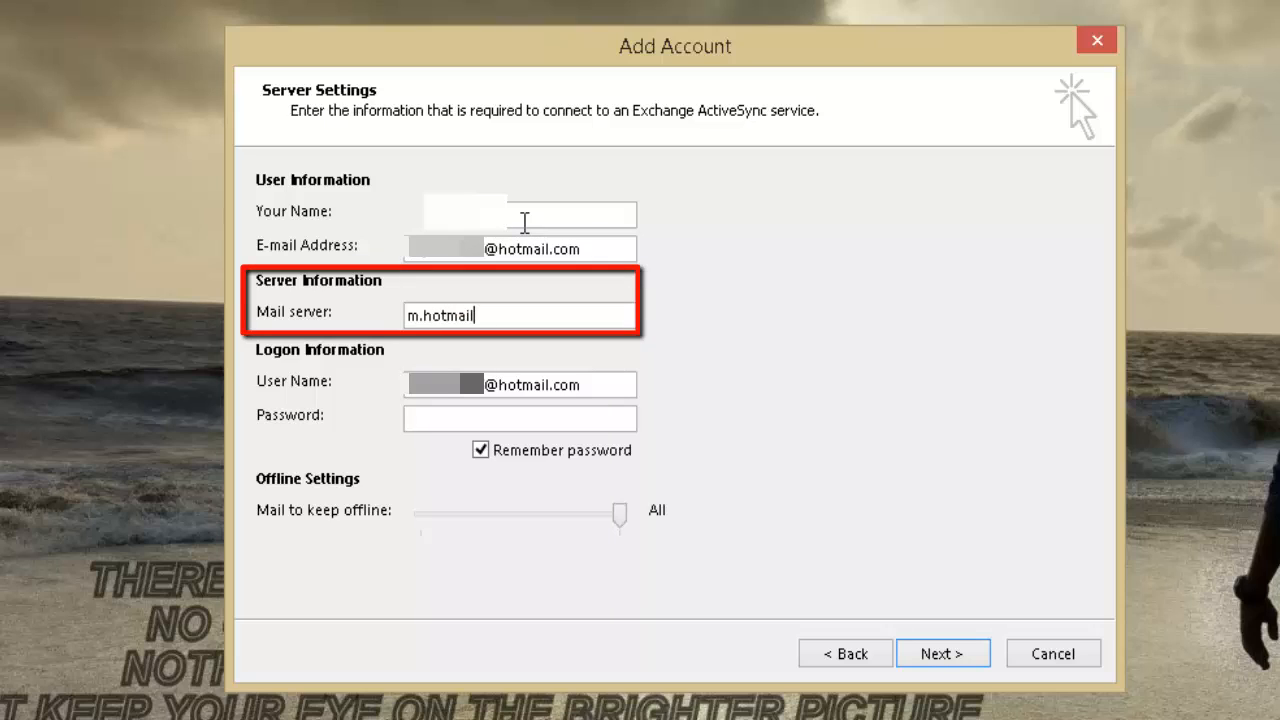
{"action": "type", "text": ".com"}
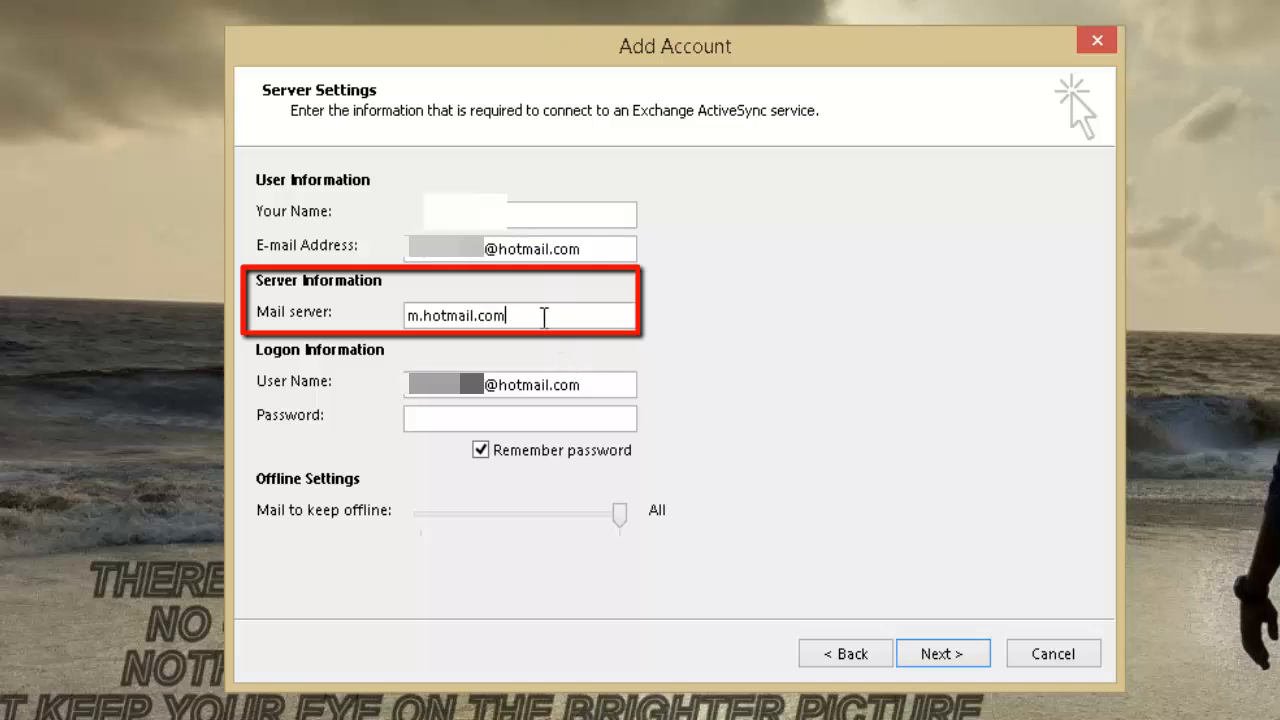
{"action": "left_click", "coordinate": [519, 418]}
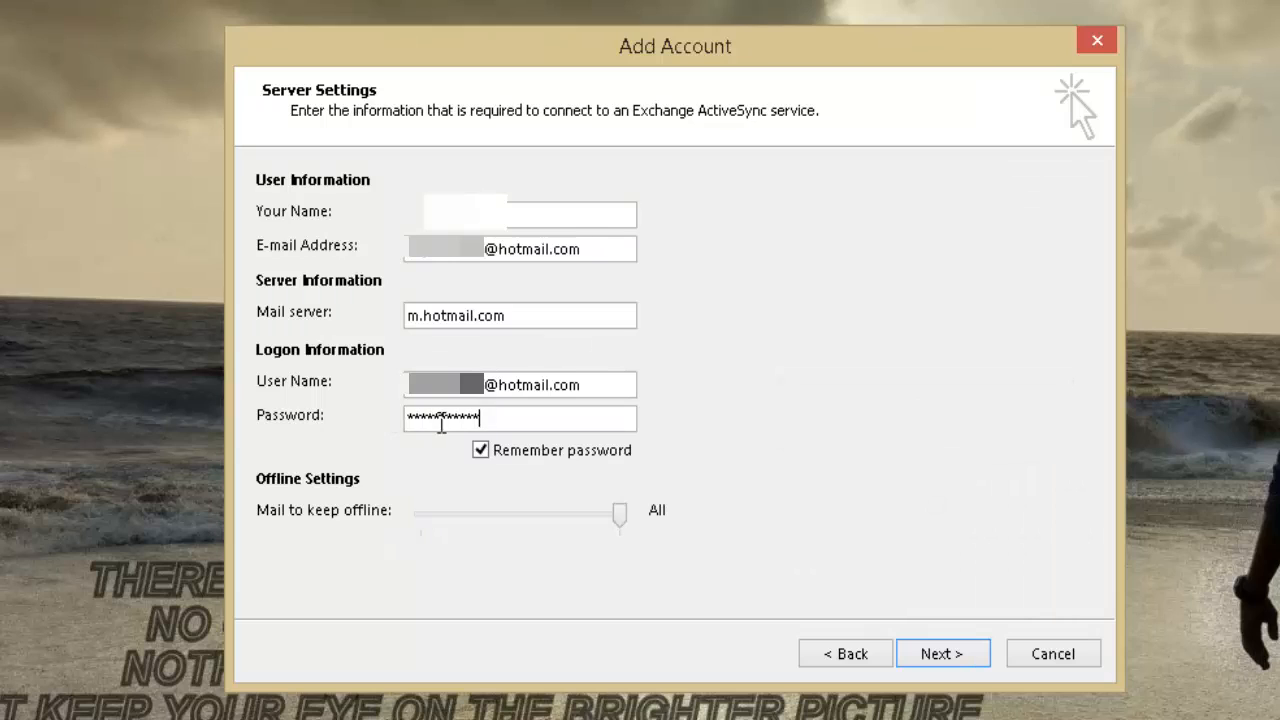
{"action": "mouse_move", "coordinate": [790, 373]}
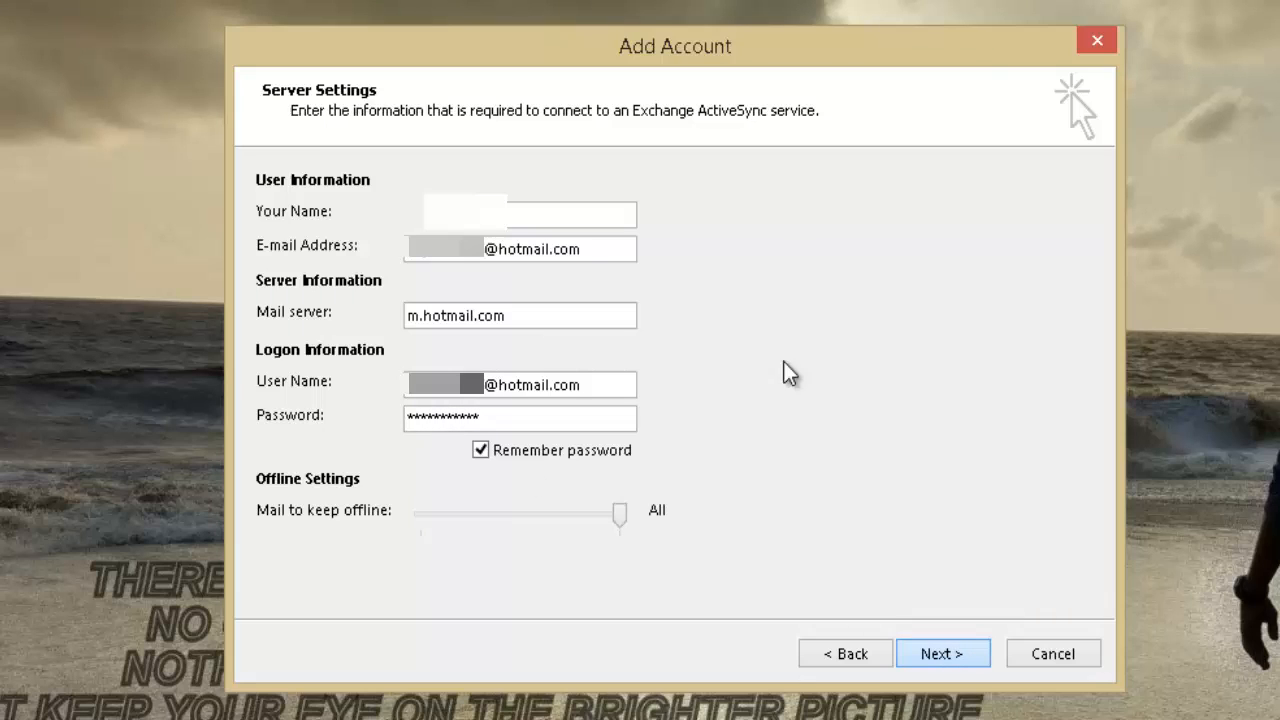
{"action": "mouse_move", "coordinate": [635, 46]}
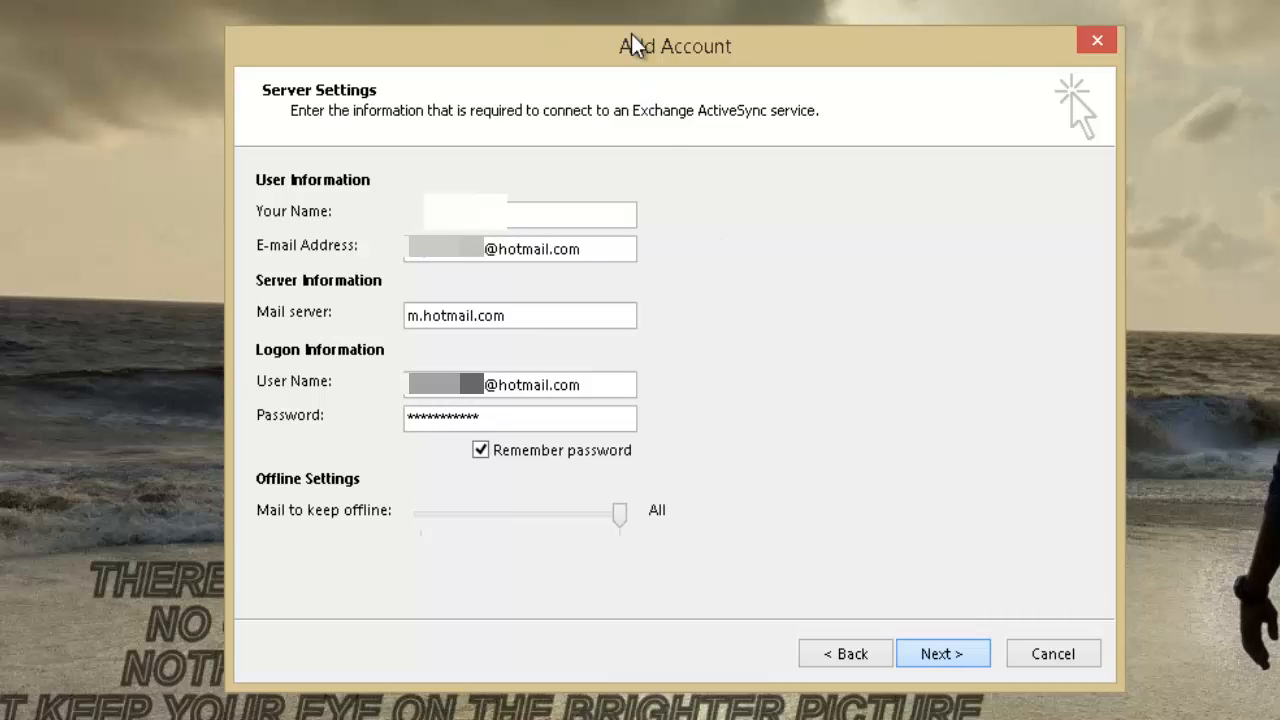
{"action": "left_click", "coordinate": [942, 653]}
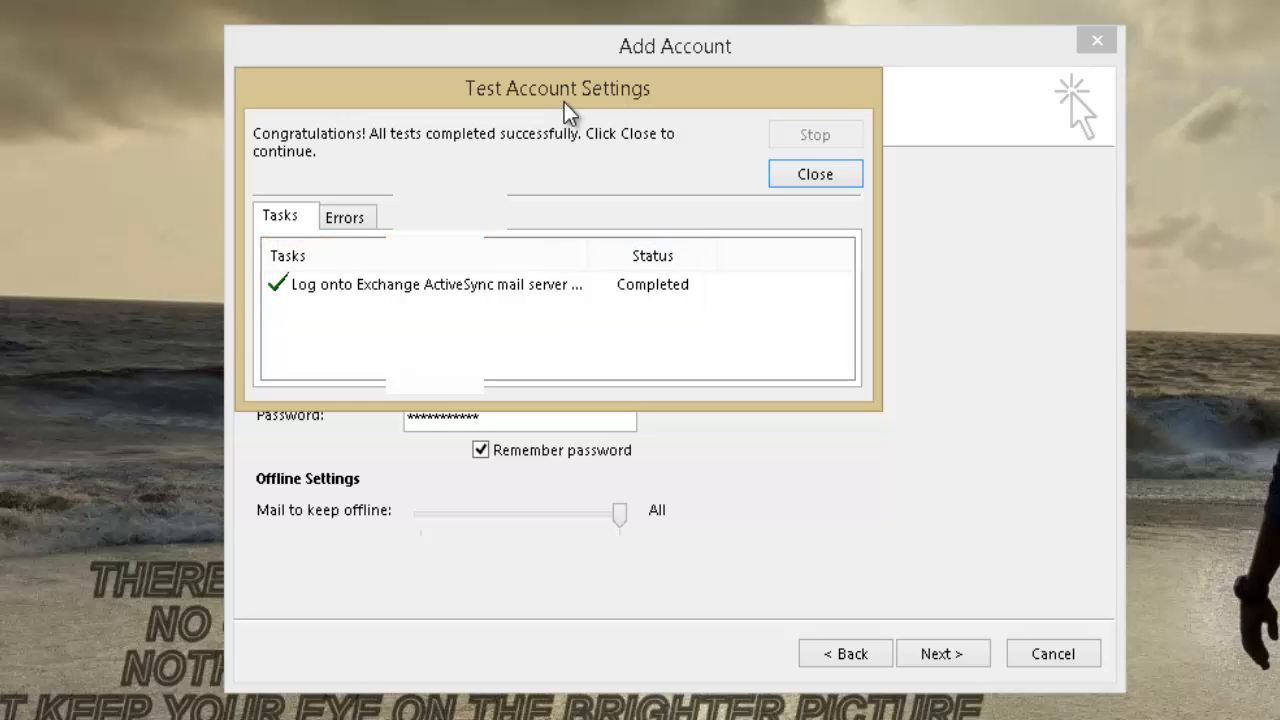
Step: Close the successful ActiveSync test results for the hotmail.com account
{"action": "left_click", "coordinate": [814, 173]}
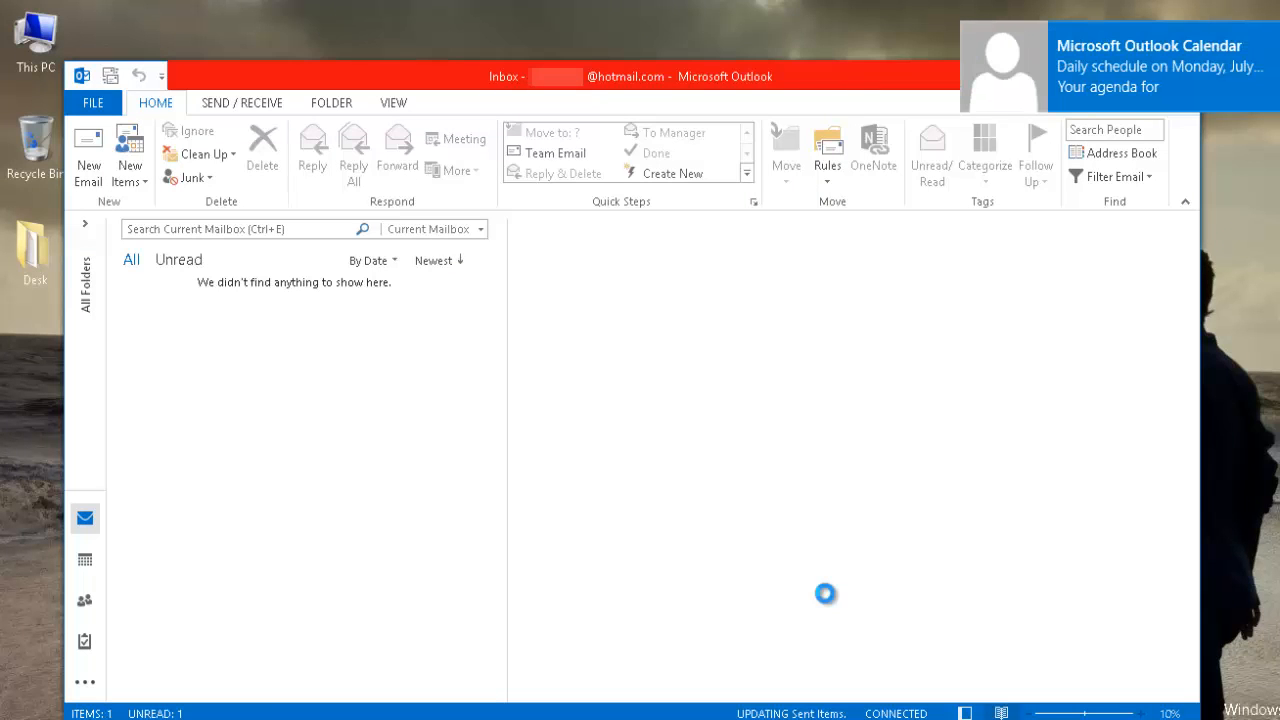
Step: Open the Microsoft Outlook Calendar agenda message in the synced hotmail.com inbox
{"action": "left_click", "coordinate": [290, 328]}
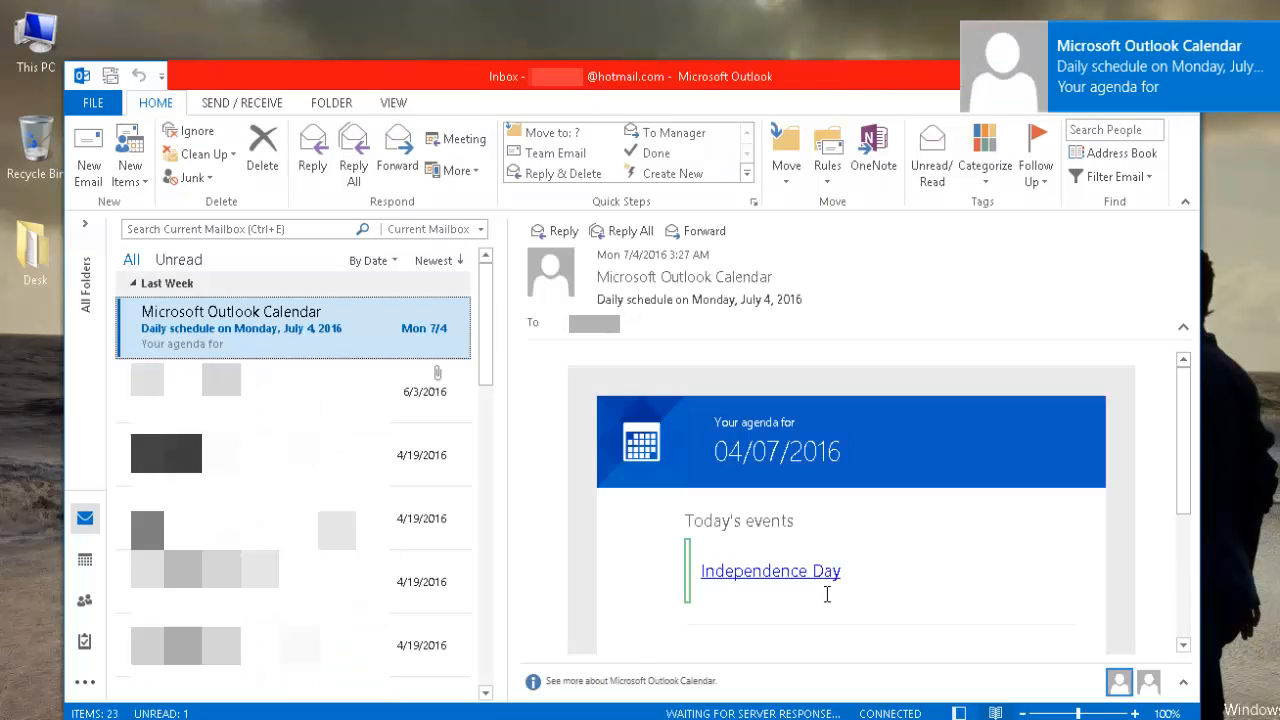